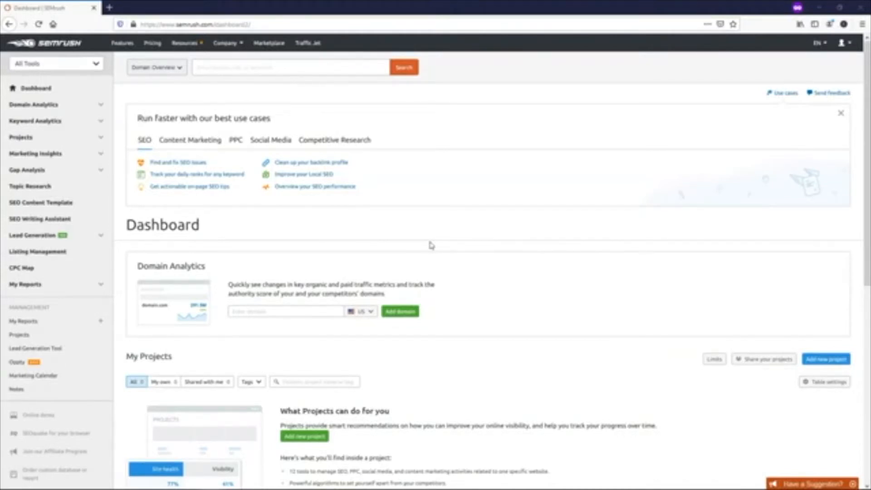
pyautogui.moveTo(484, 244)
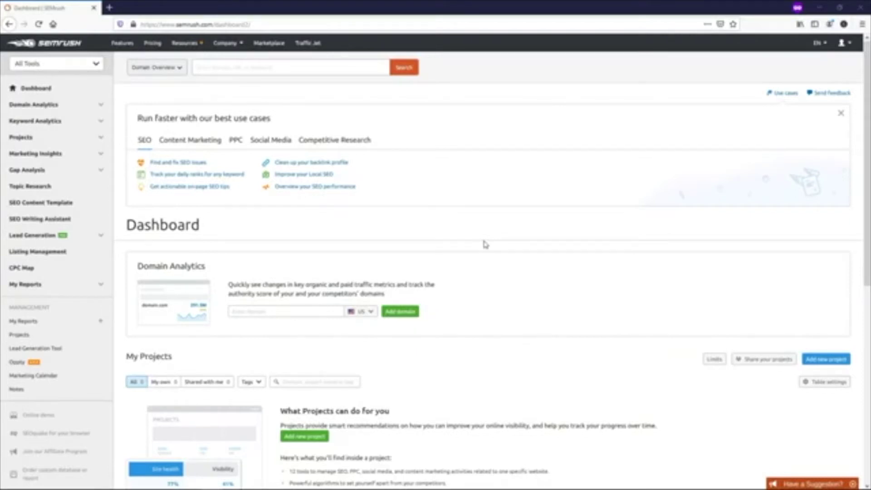
pyautogui.moveTo(555, 249)
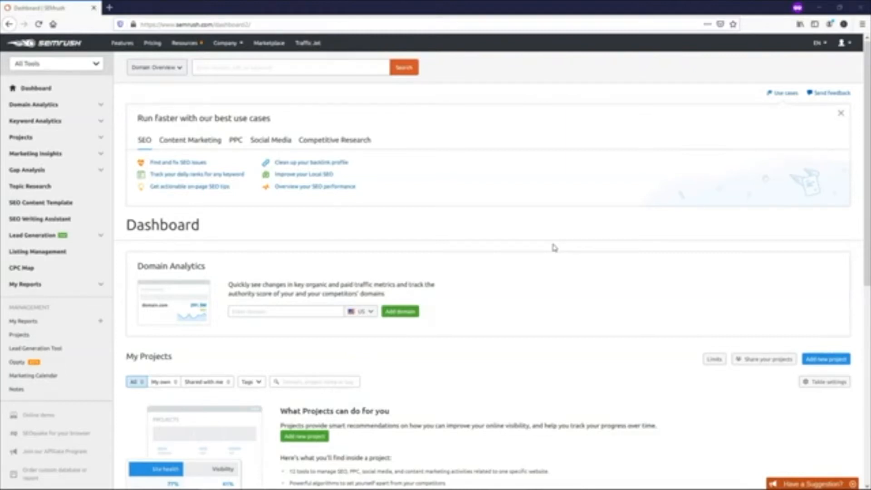
pyautogui.moveTo(452, 237)
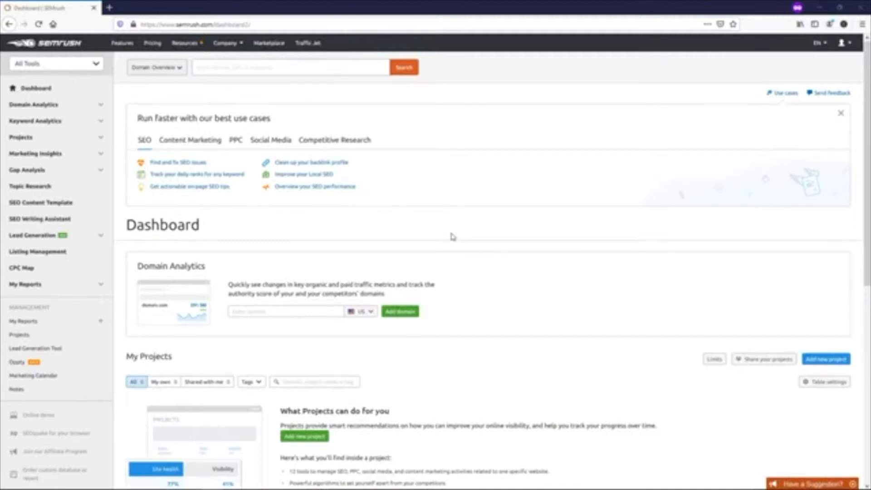
pyautogui.moveTo(88, 122)
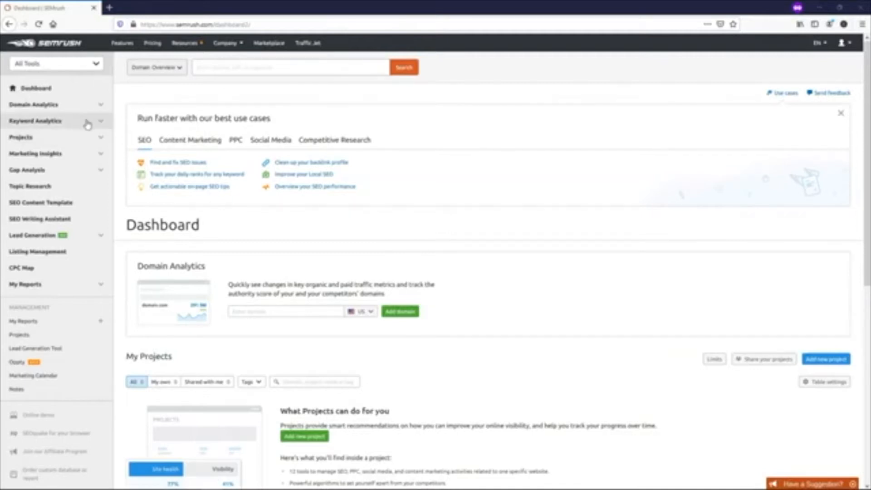
# Open the Keyword Magic Tool from Keyword Analytics in the left sidebar.
pyautogui.click(34, 121)
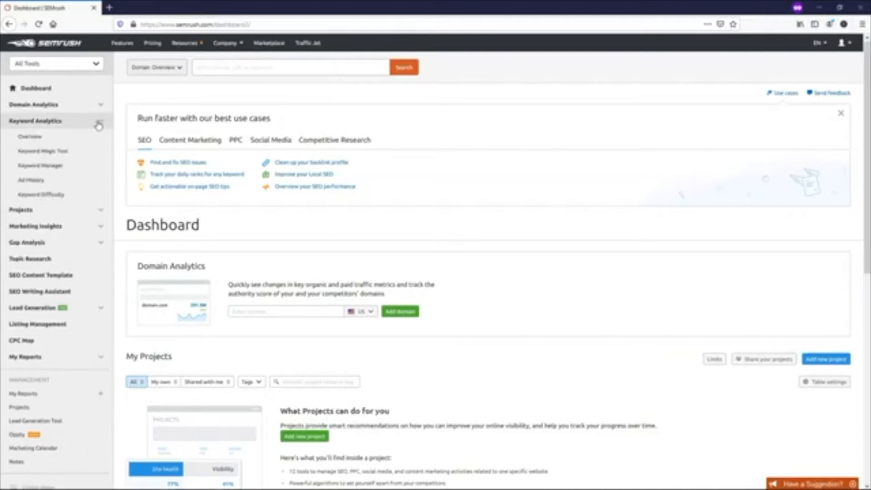
pyautogui.click(37, 151)
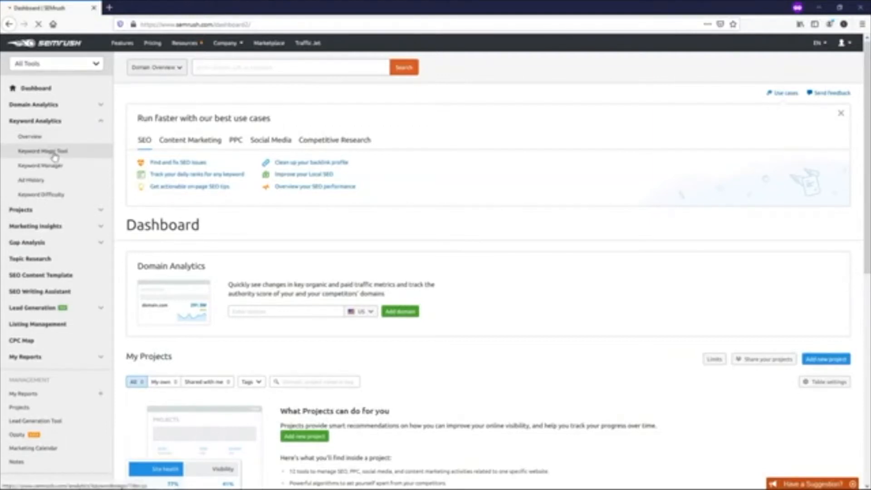
pyautogui.click(41, 150)
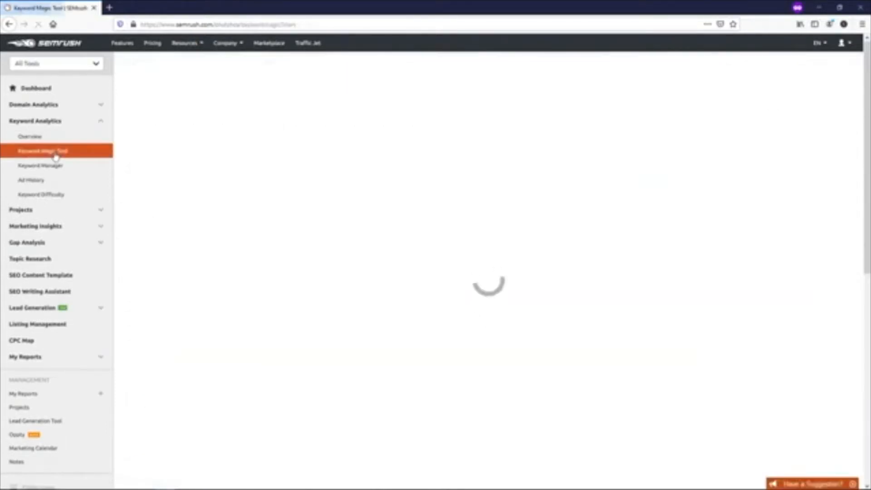
pyautogui.click(42, 151)
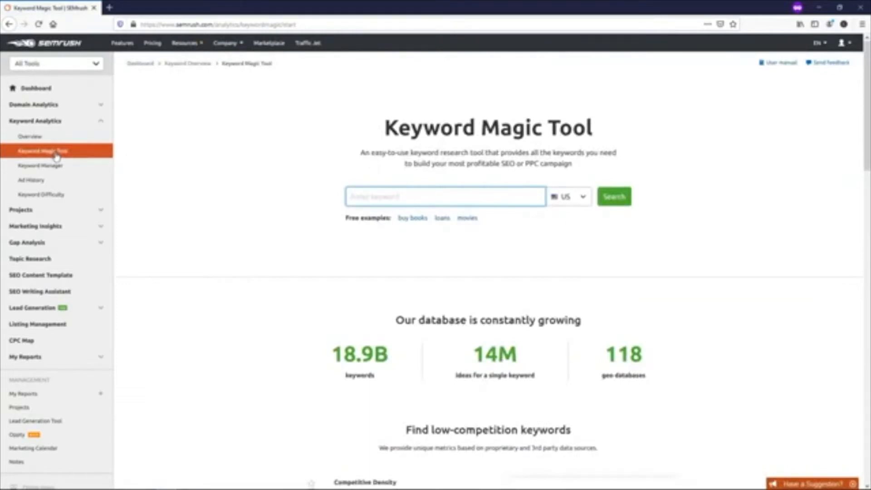
pyautogui.click(445, 197)
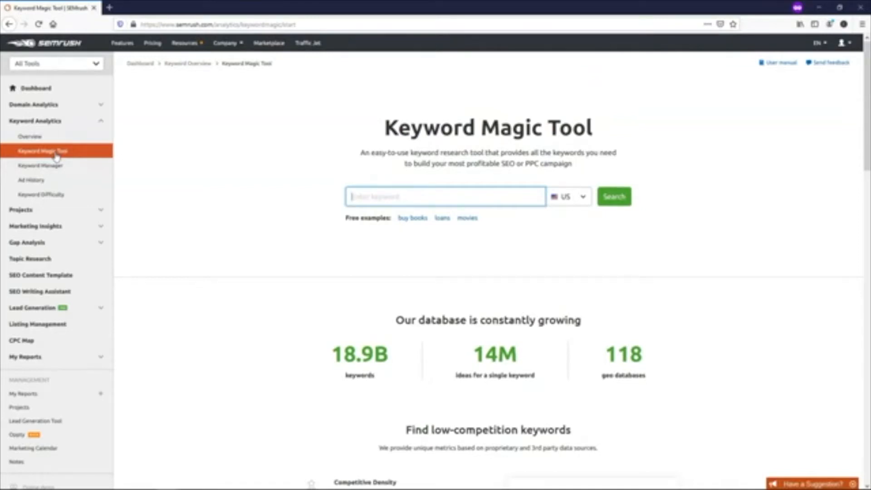
# Enter 'web design' as the seed keyword in the Keyword Magic Tool search field.
pyautogui.write('w')
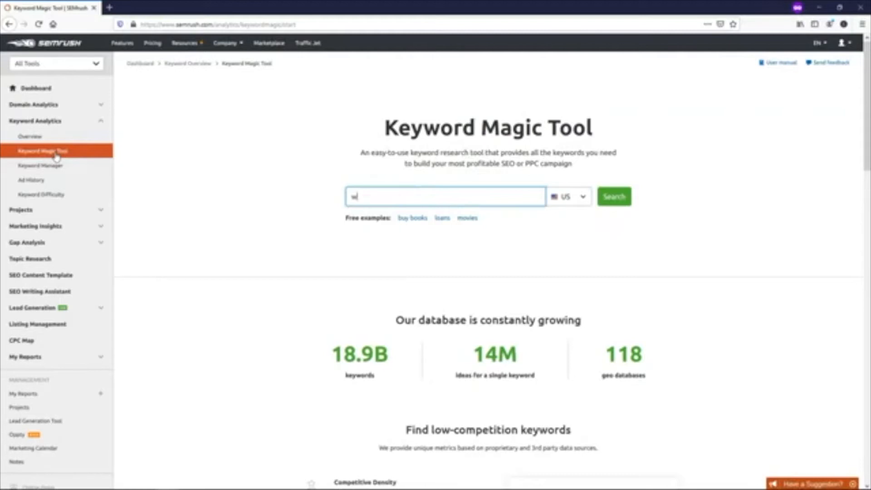
pyautogui.write('web design')
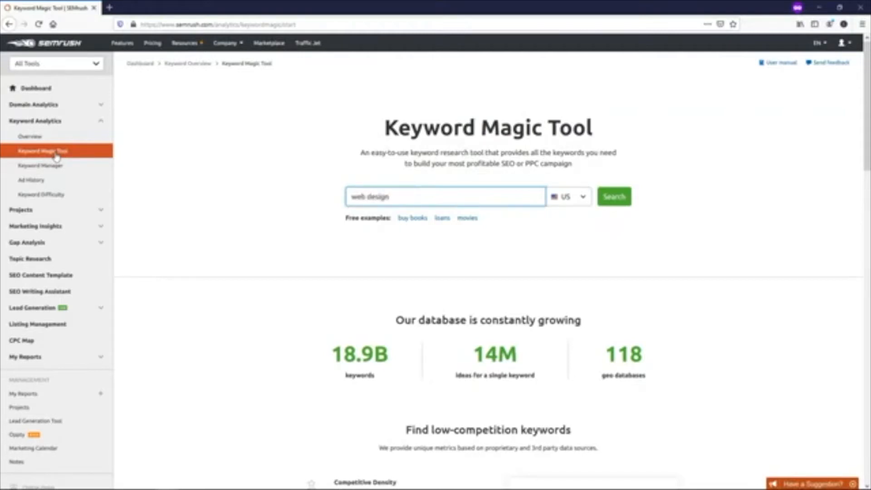
pyautogui.moveTo(406, 333)
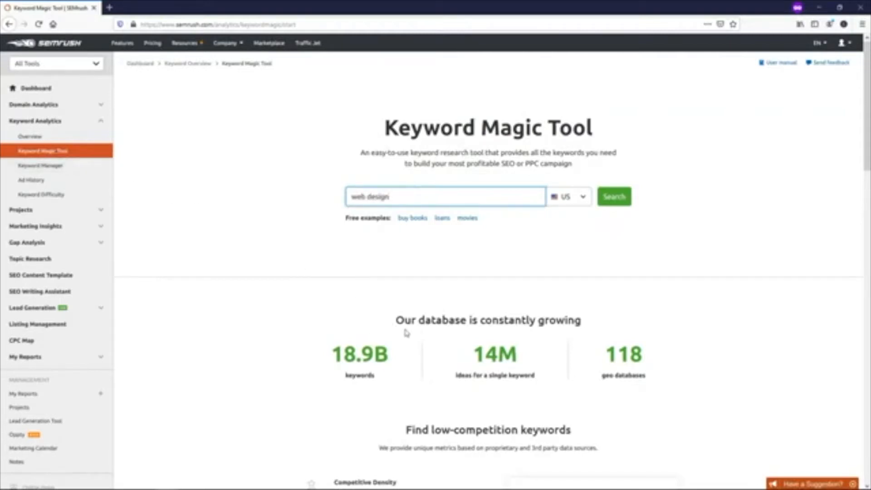
pyautogui.moveTo(542, 343)
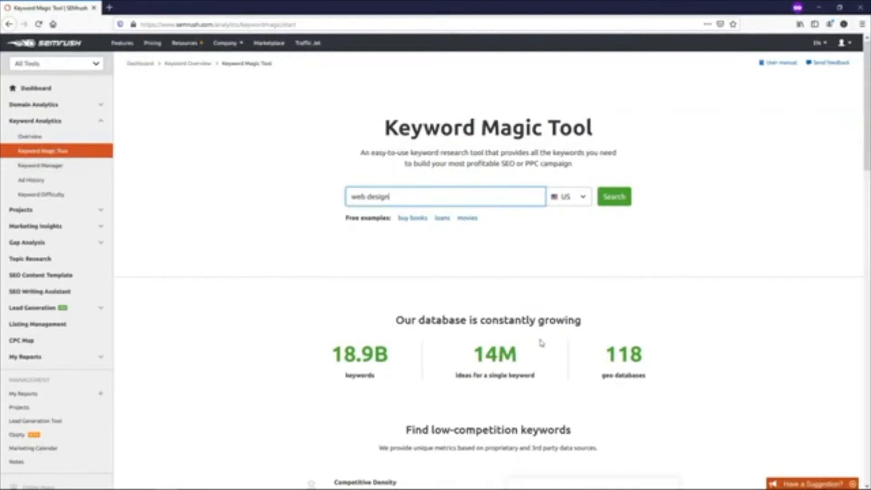
pyautogui.moveTo(376, 388)
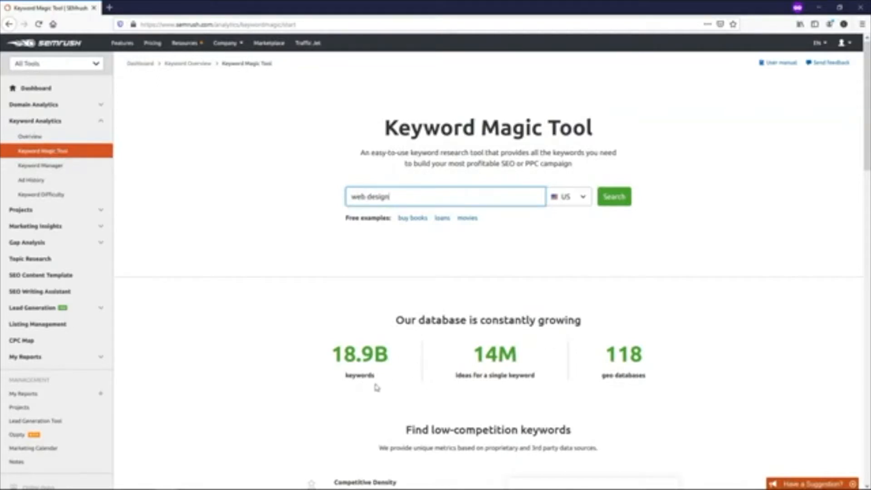
pyautogui.moveTo(495, 373)
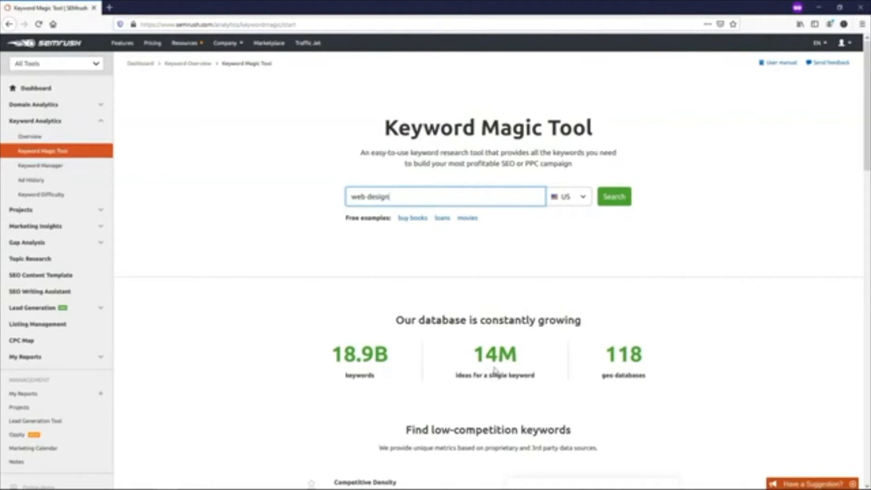
pyautogui.moveTo(530, 387)
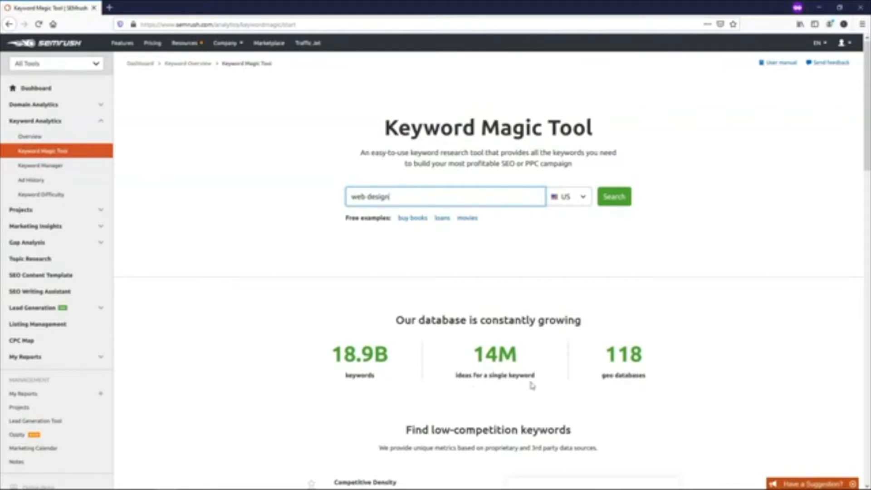
pyautogui.press('Backspace')
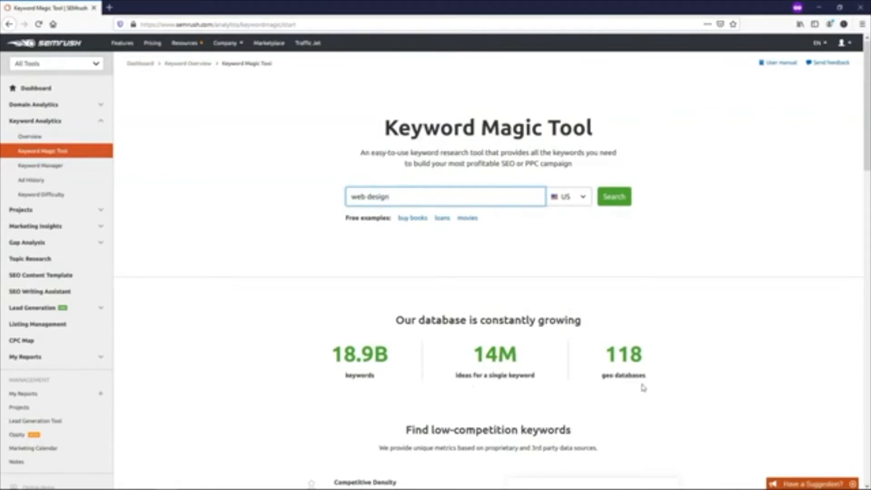
pyautogui.moveTo(573, 215)
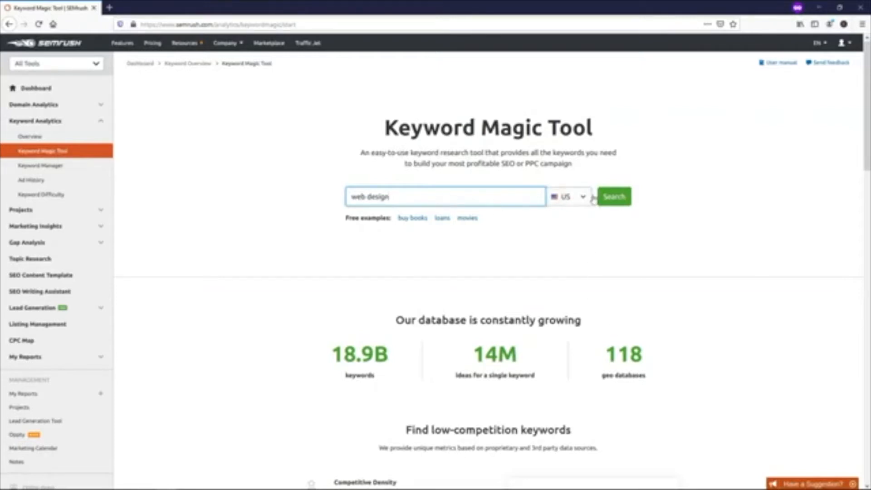
# Search for 'web design' to list about 137,887 broad-match keyword ideas.
pyautogui.click(613, 196)
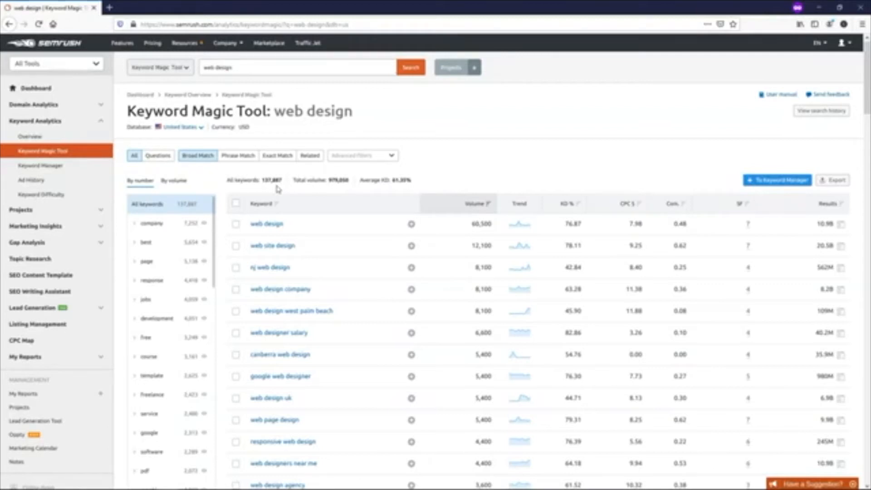
pyautogui.moveTo(238, 156)
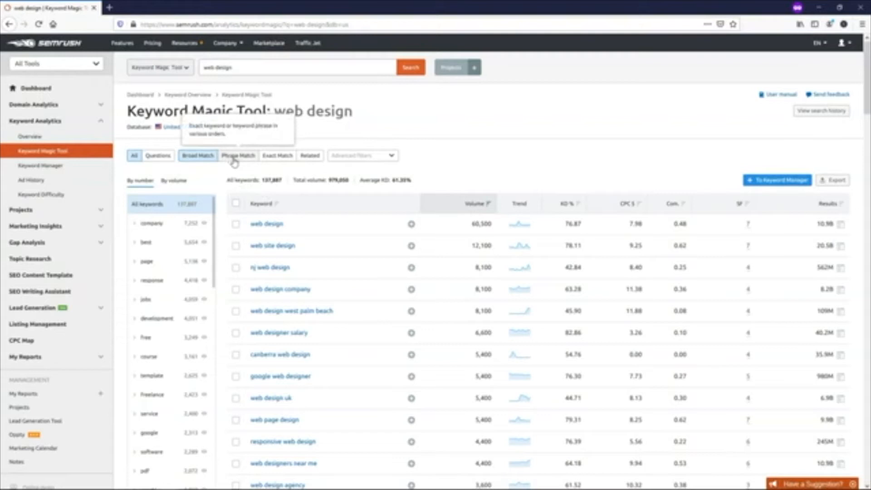
# Switch through Phrase, Exact and Related match, ending on 1,817 related keywords.
pyautogui.click(238, 155)
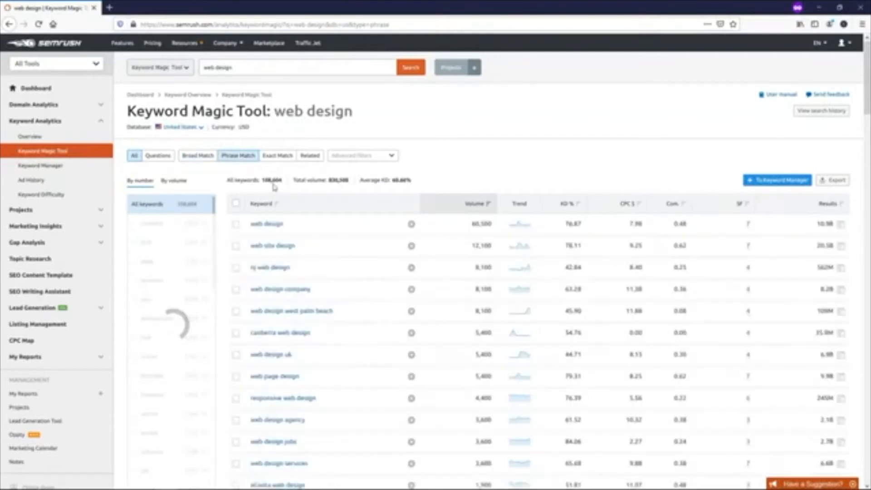
pyautogui.moveTo(277, 156)
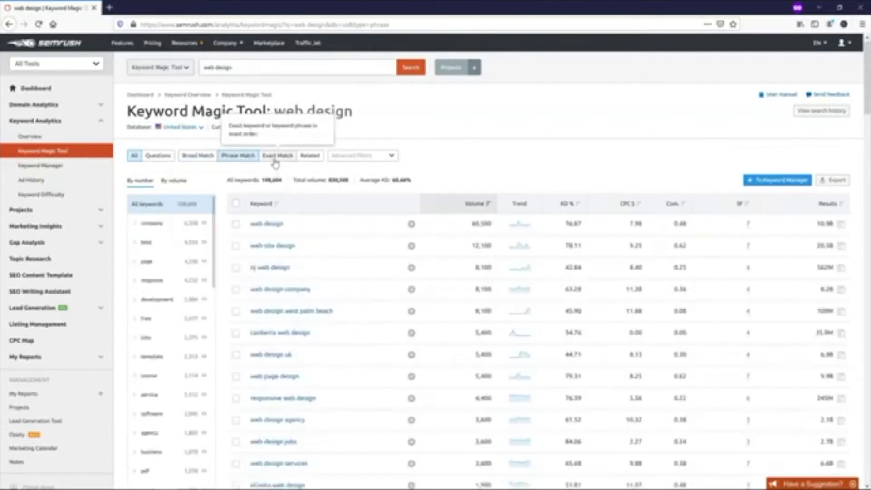
pyautogui.click(277, 156)
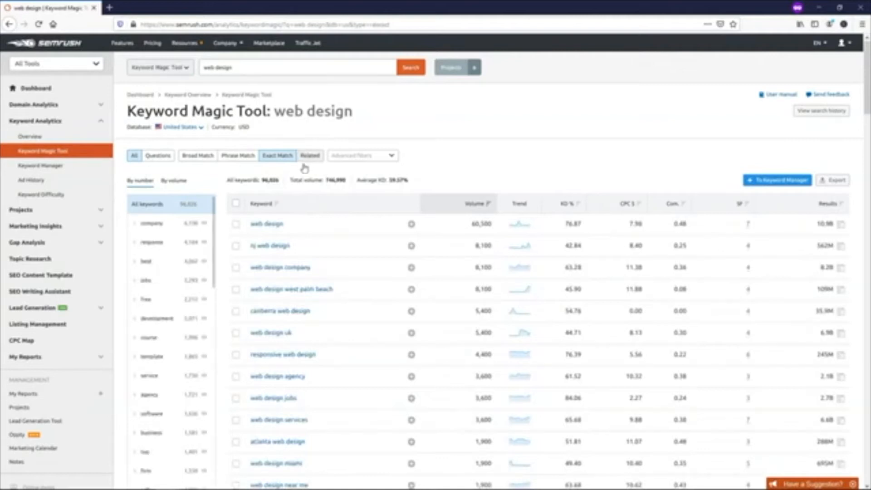
pyautogui.click(311, 155)
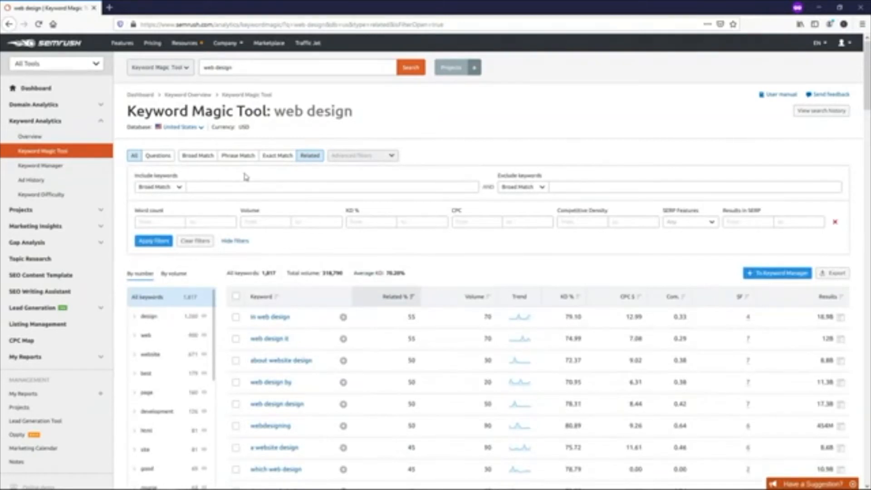
pyautogui.moveTo(202, 160)
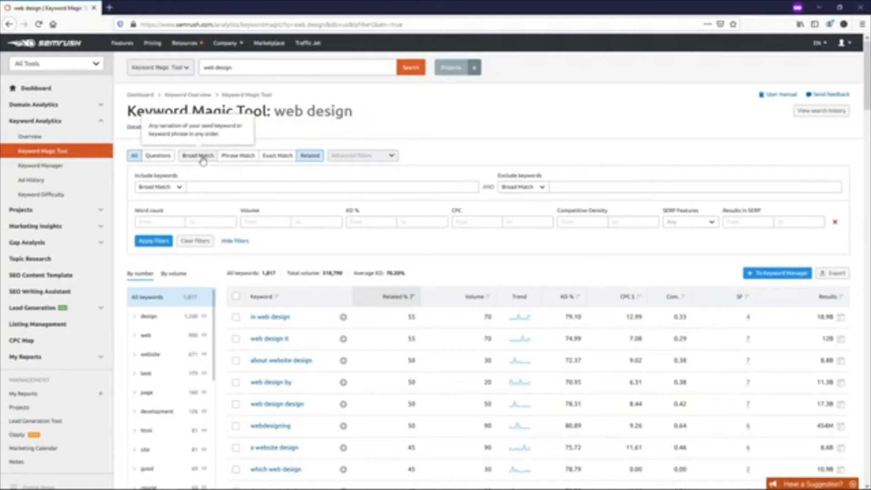
# Return to Broad Match and filter to include 'wordpress' and exclude 'free'.
pyautogui.click(197, 155)
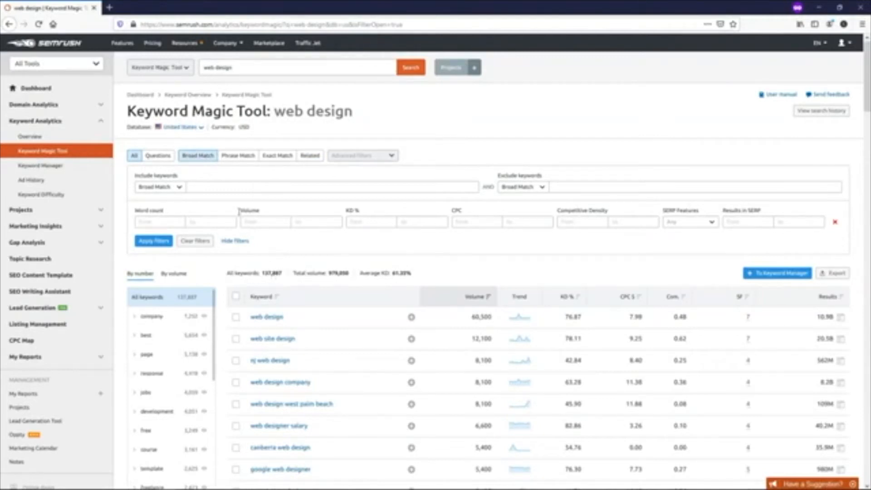
pyautogui.click(332, 187)
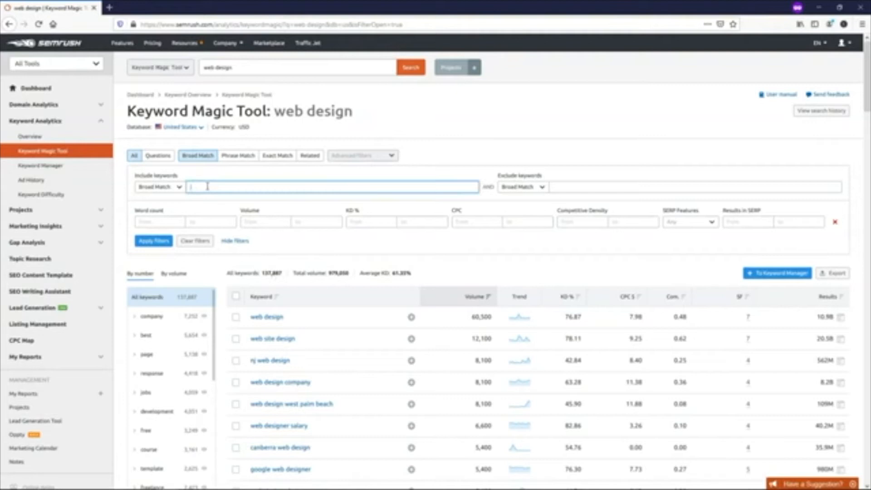
pyautogui.write('wordpress')
pyautogui.click(695, 187)
pyautogui.write('free')
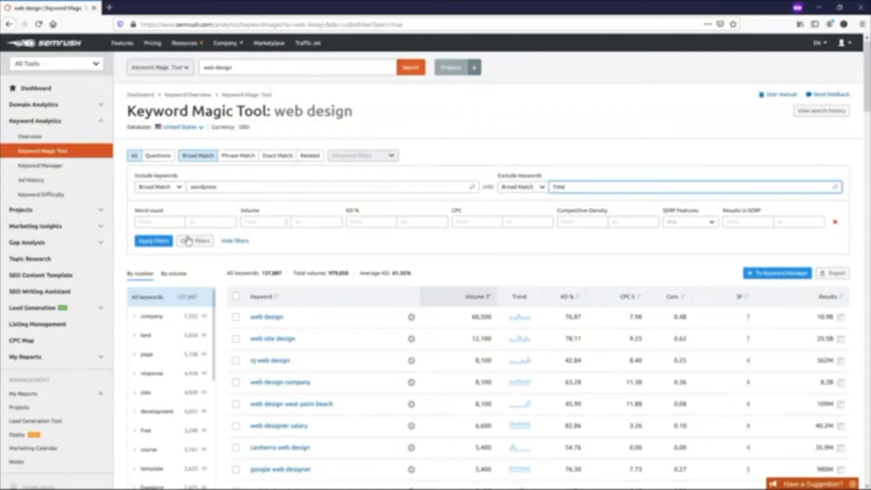
pyautogui.click(153, 240)
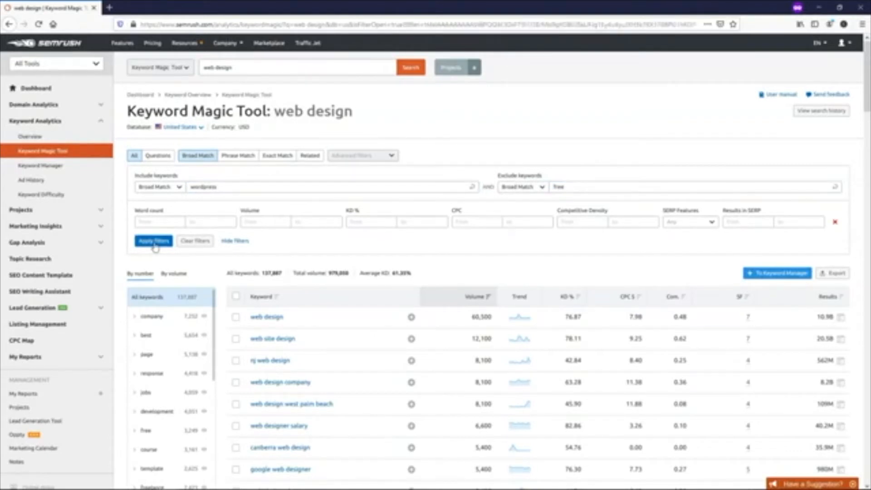
# Apply the wordpress/free filters and scroll the 976 resulting keywords.
pyautogui.click(153, 241)
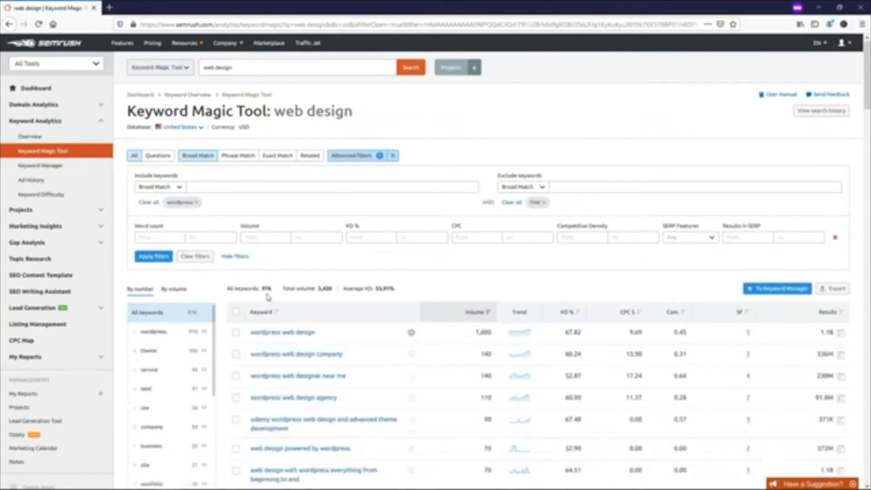
pyautogui.moveTo(333, 314)
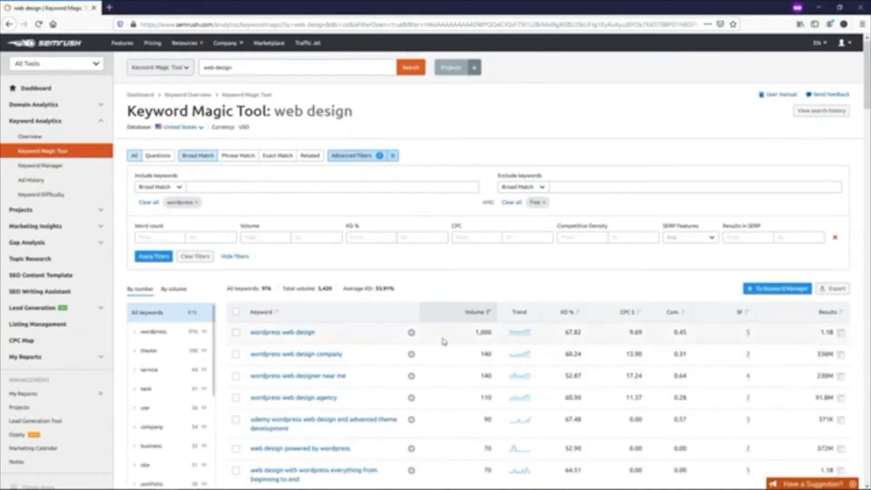
pyautogui.scroll(-3)
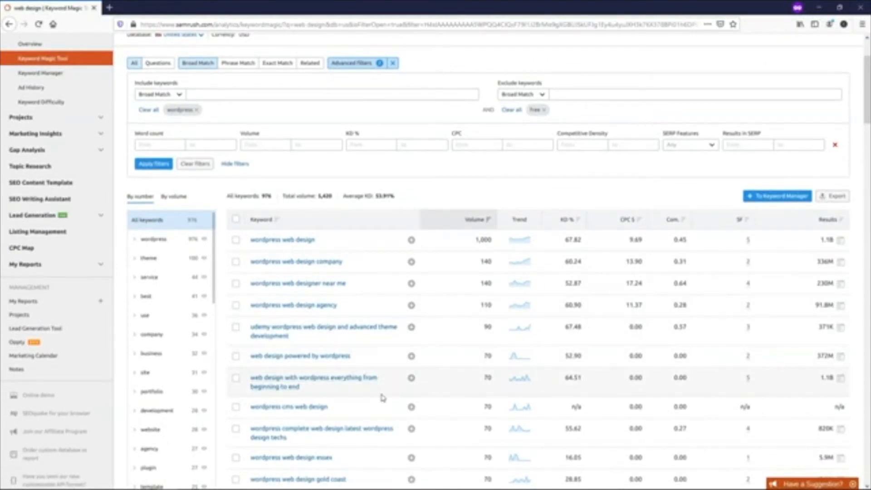
pyautogui.moveTo(428, 219)
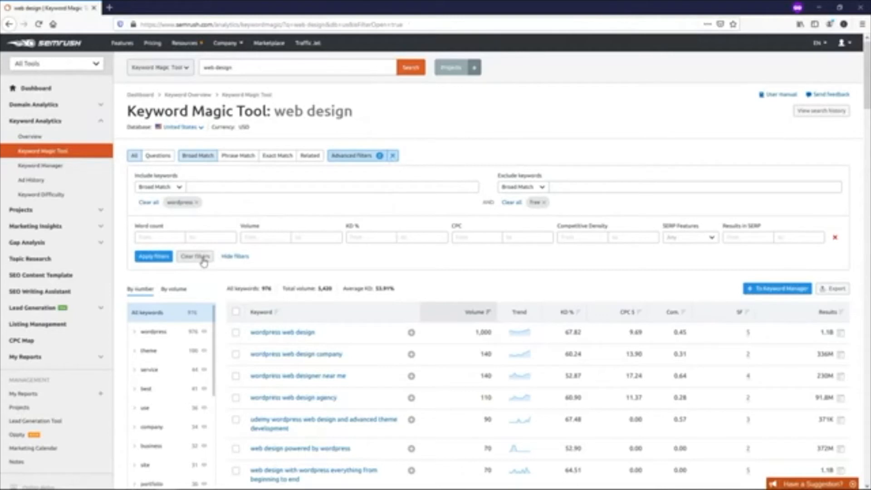
# Clear the include/exclude filters and hide the filter panel.
pyautogui.click(195, 256)
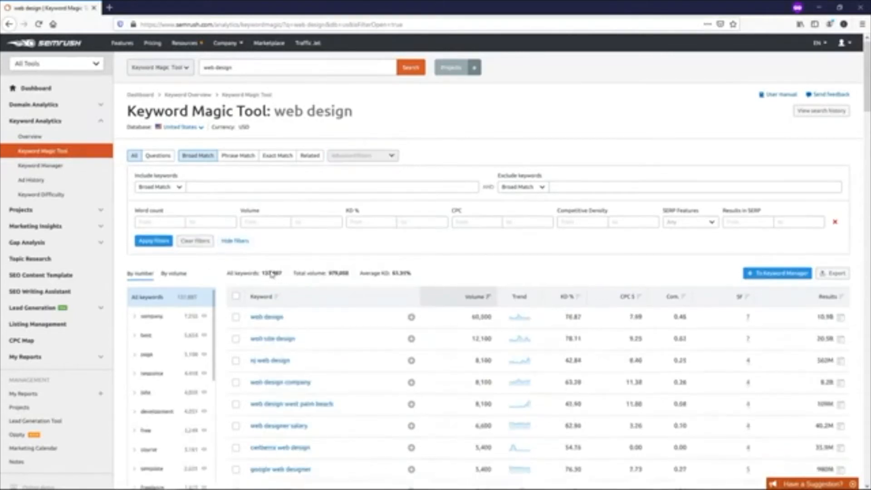
pyautogui.click(235, 241)
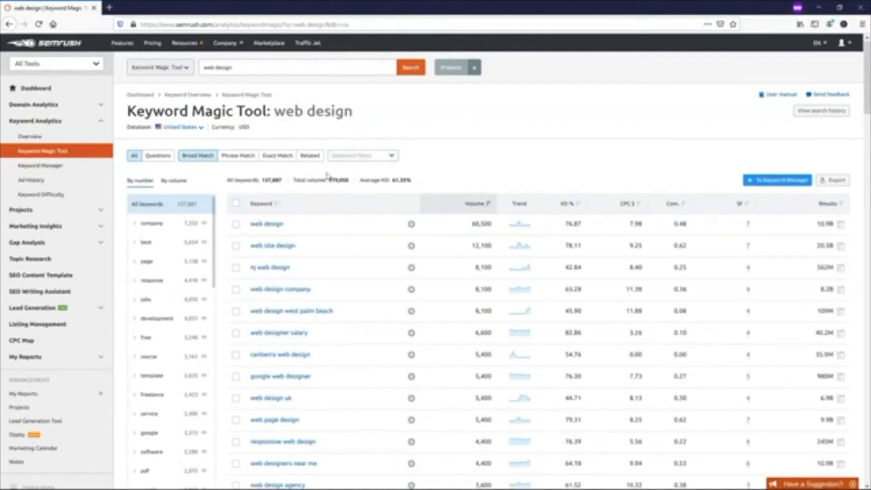
pyautogui.moveTo(156, 261)
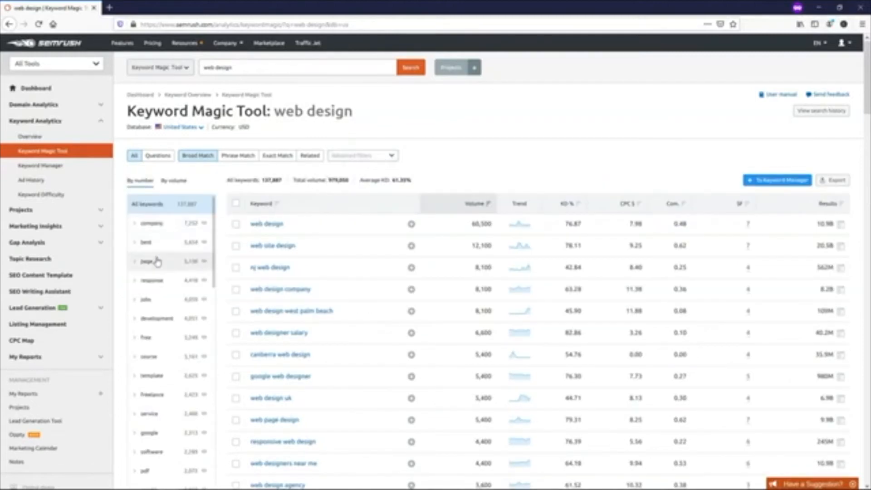
pyautogui.moveTo(159, 292)
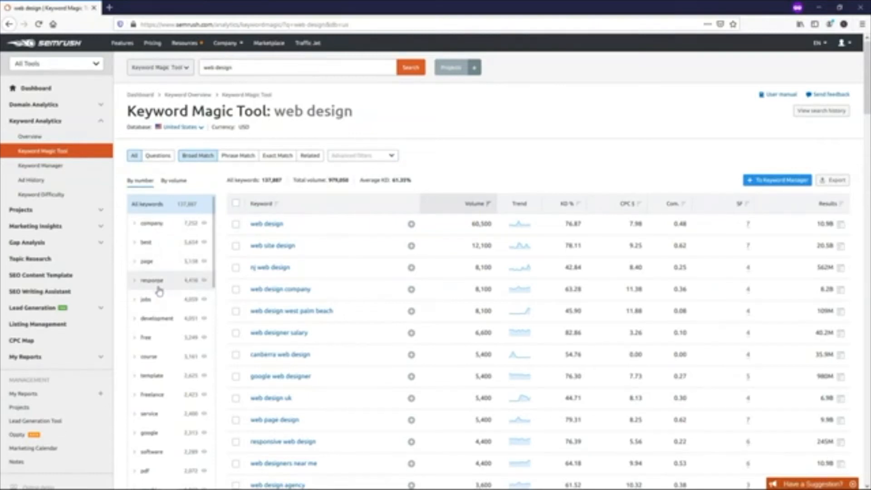
pyautogui.moveTo(158, 270)
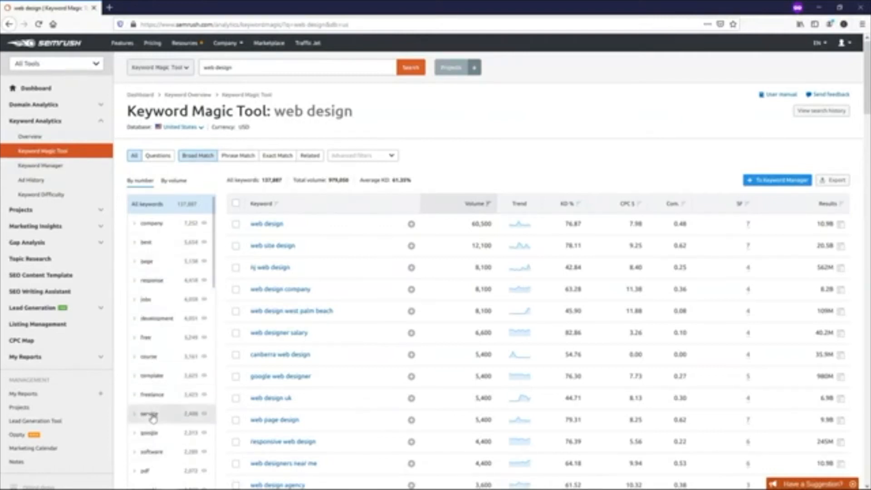
pyautogui.click(152, 413)
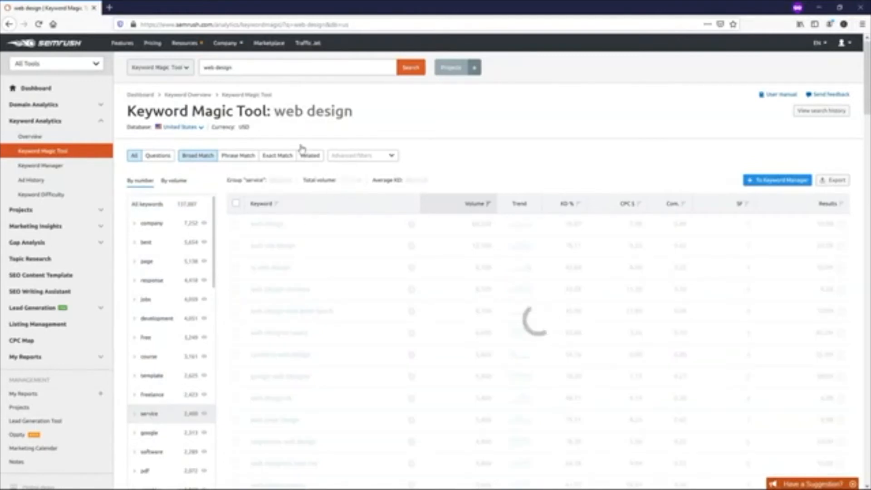
pyautogui.click(151, 414)
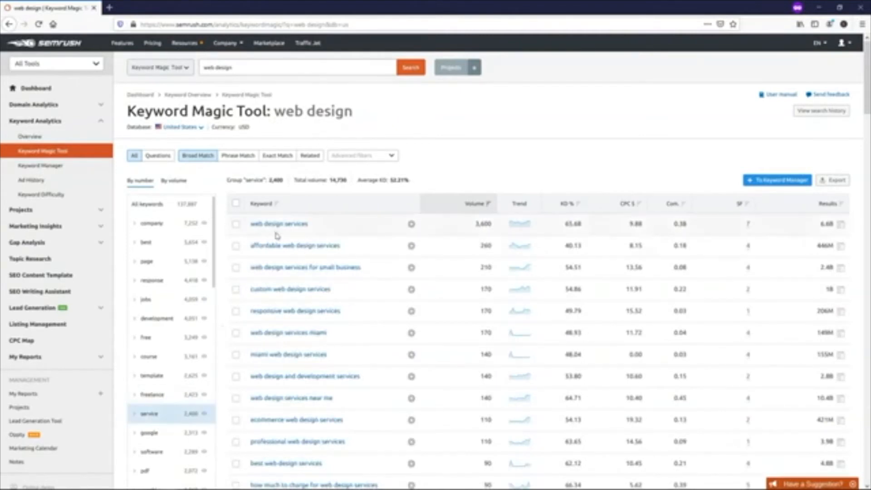
pyautogui.moveTo(482, 234)
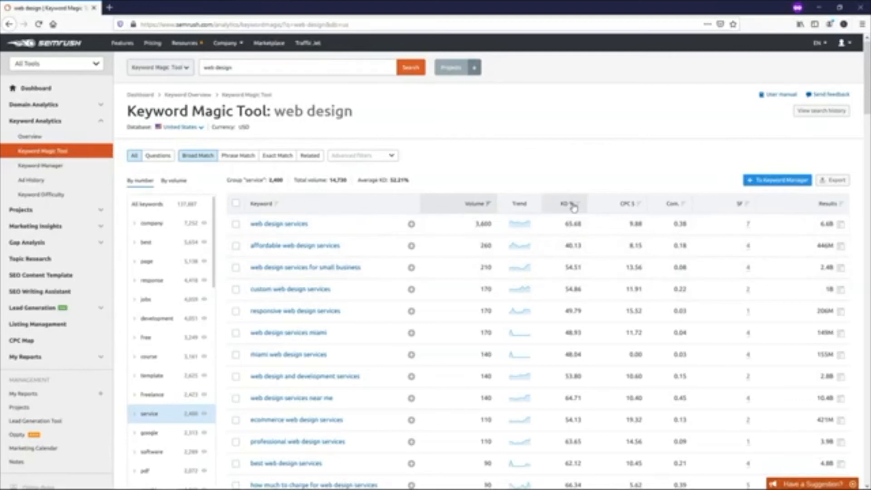
pyautogui.moveTo(566, 206)
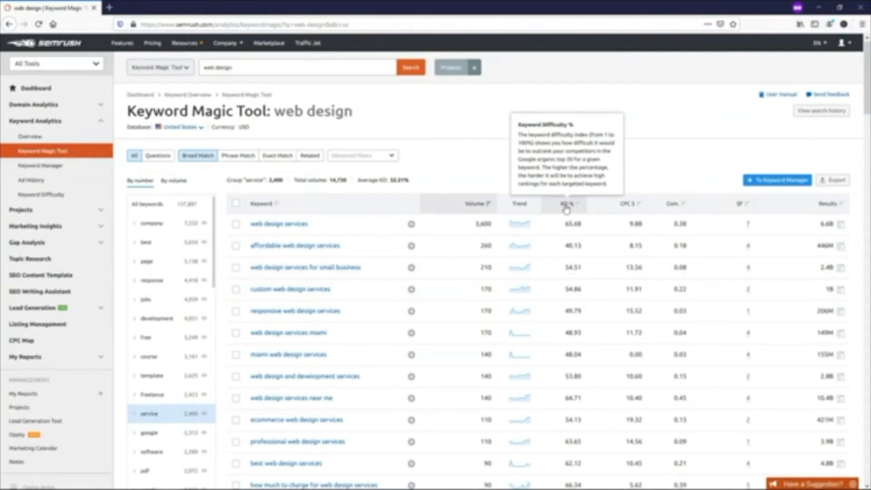
pyautogui.moveTo(393, 234)
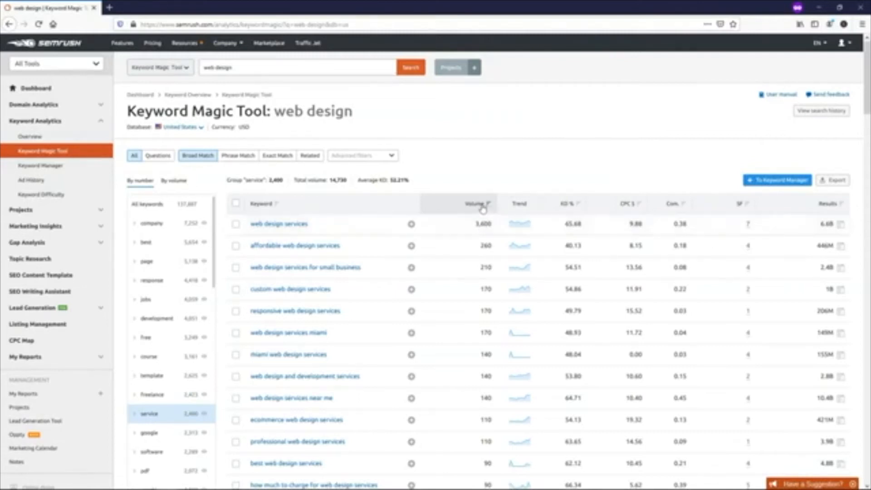
pyautogui.moveTo(471, 209)
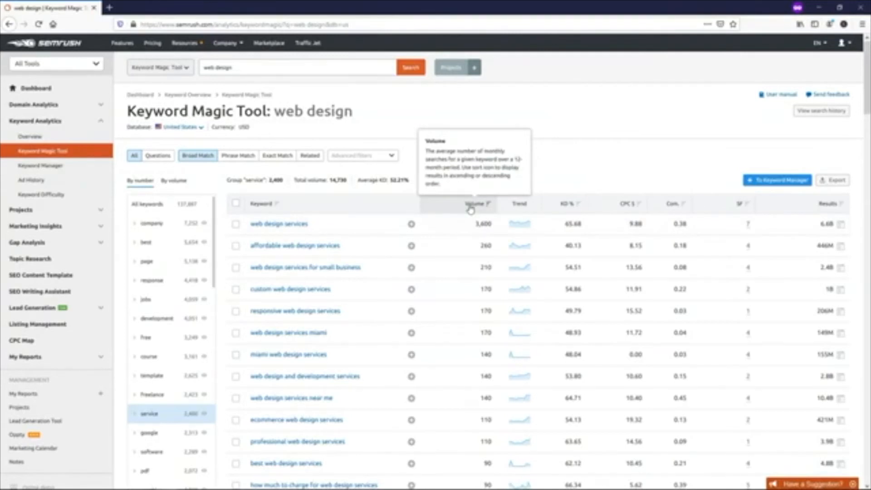
pyautogui.moveTo(517, 222)
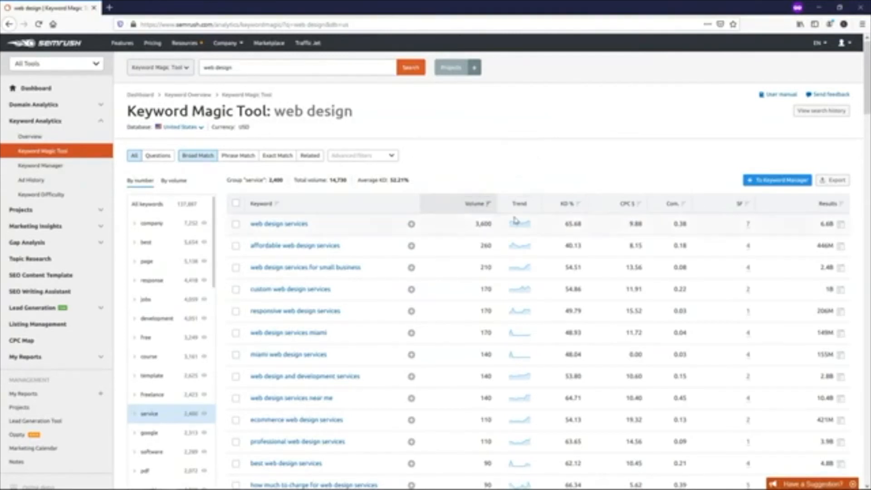
pyautogui.moveTo(518, 227)
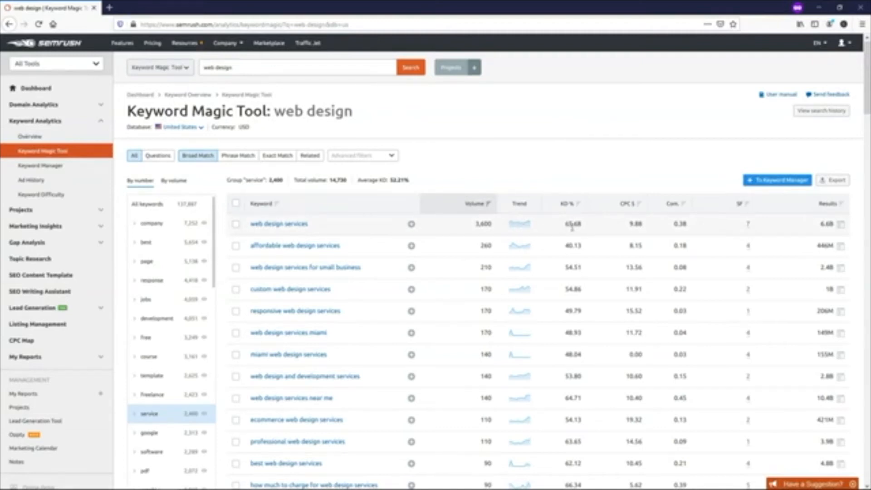
pyautogui.moveTo(580, 306)
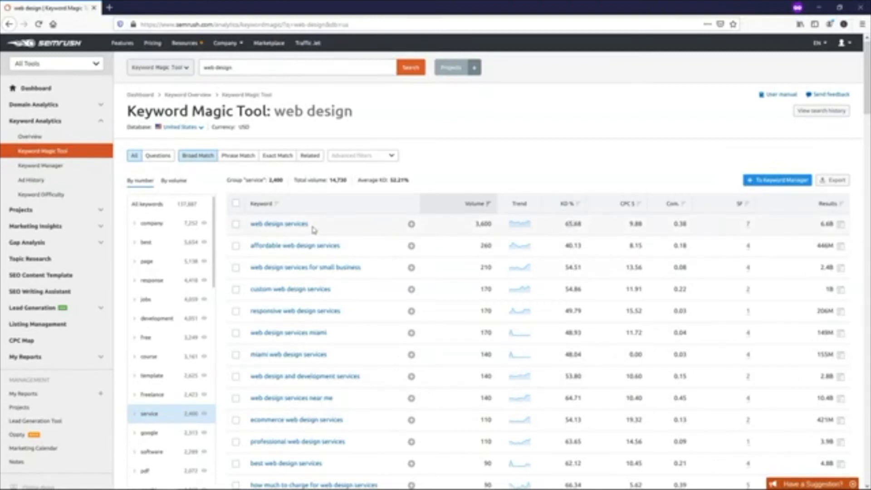
pyautogui.moveTo(334, 225)
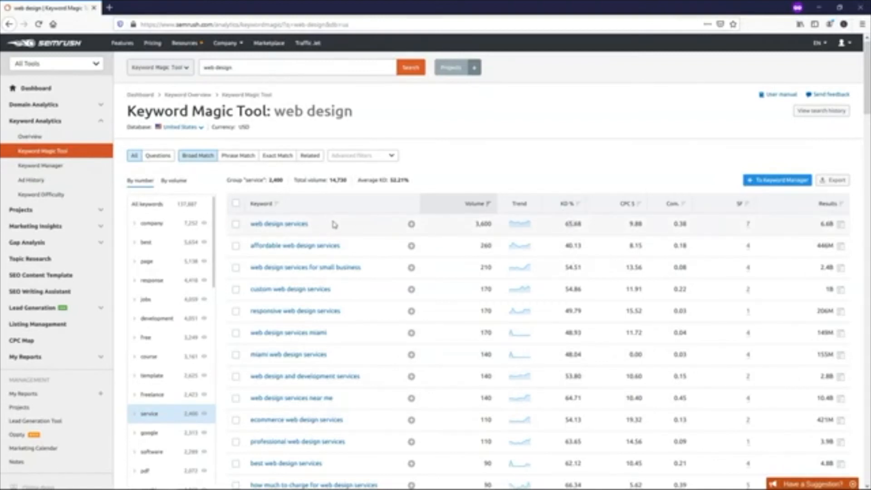
pyautogui.moveTo(441, 242)
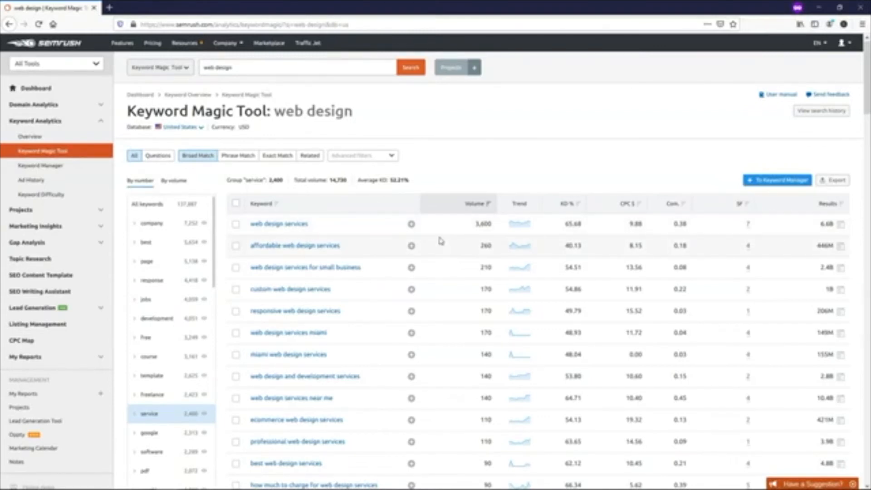
pyautogui.moveTo(569, 207)
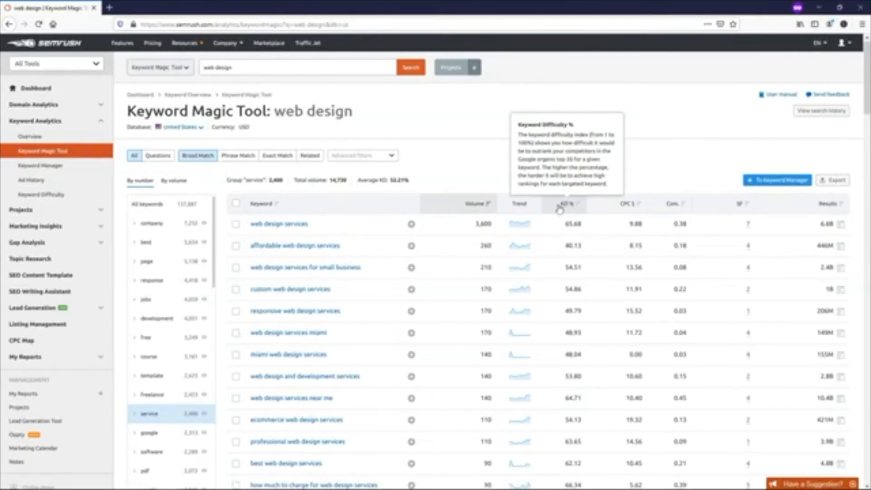
# Select the 'wordpress' group in the sidebar and scroll its 1,053 keywords.
pyautogui.scroll(-3)
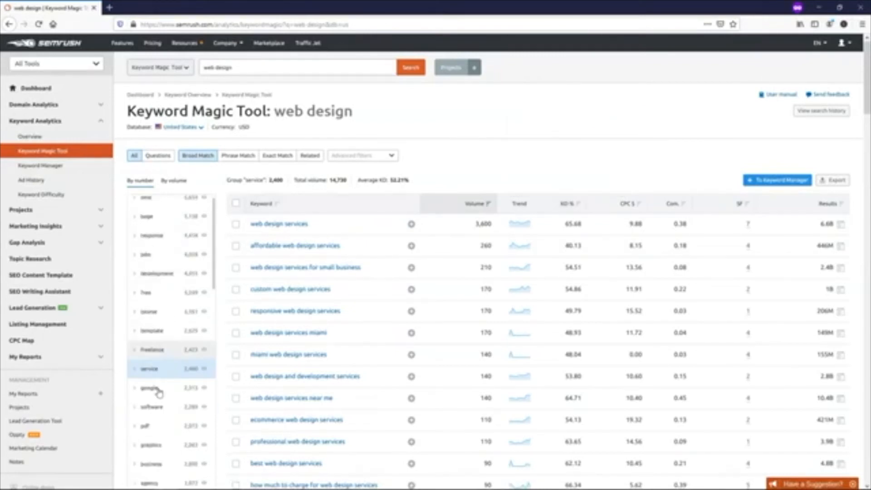
pyautogui.scroll(-3)
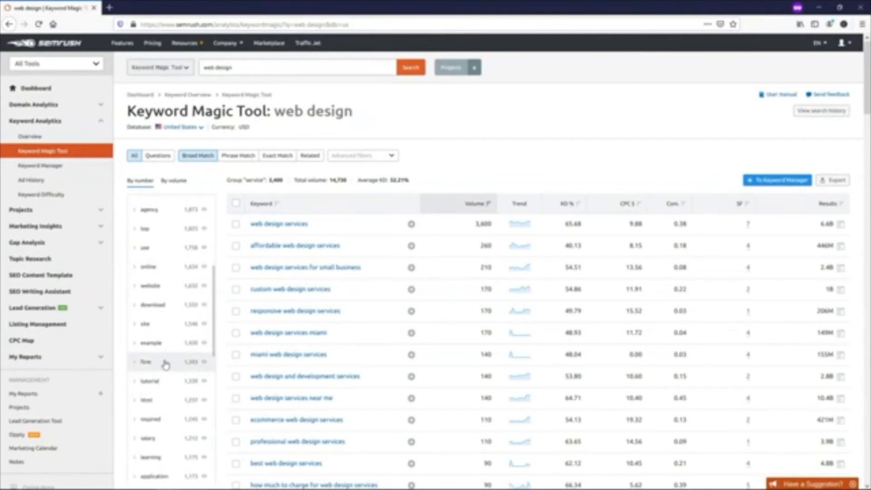
pyautogui.scroll(-3)
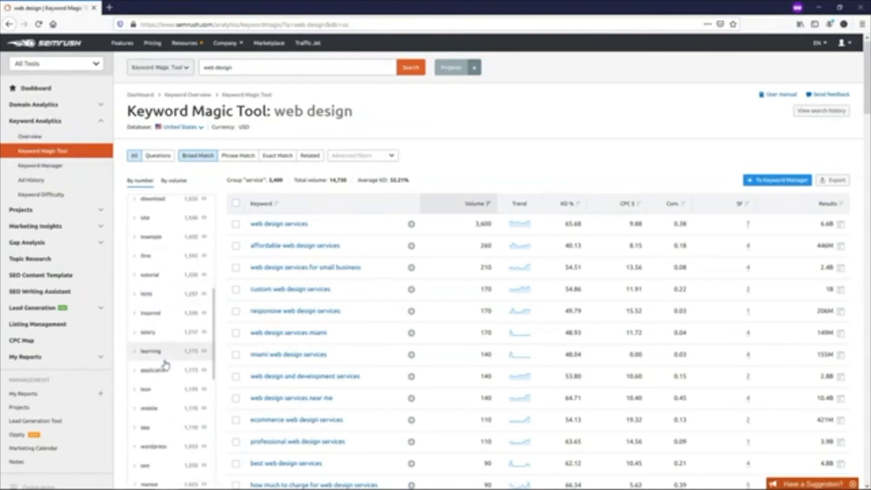
pyautogui.scroll(-3)
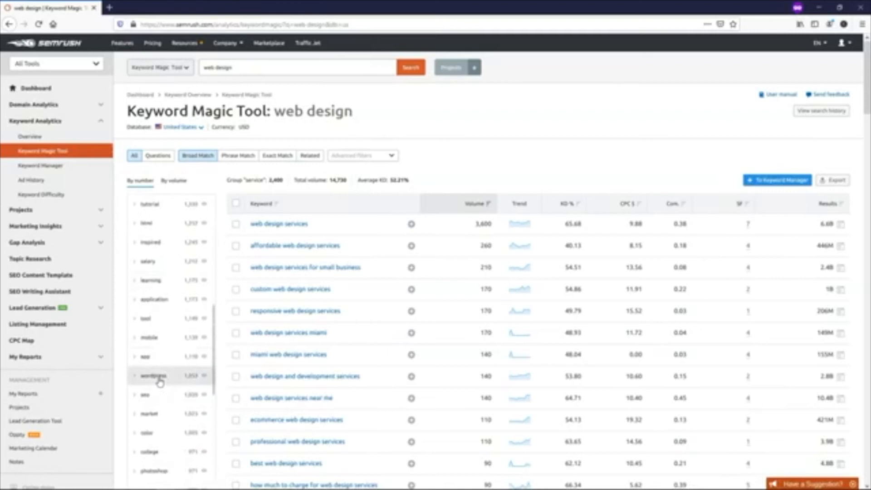
pyautogui.click(156, 376)
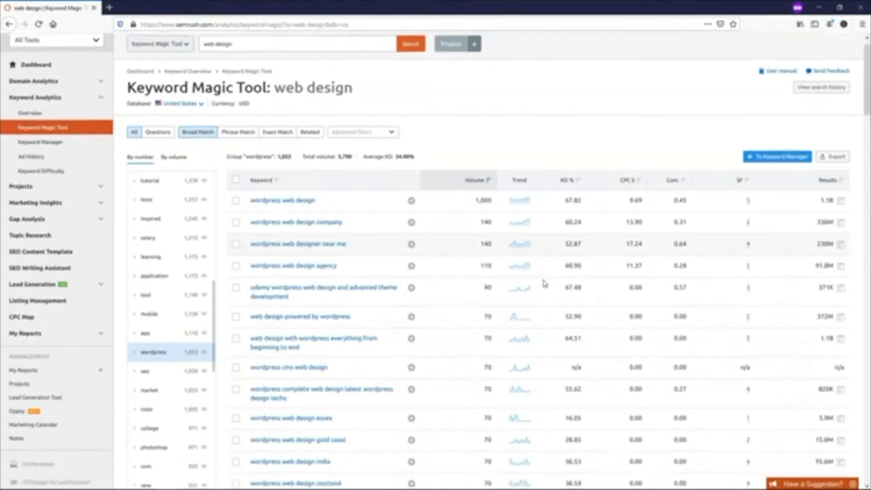
pyautogui.scroll(-3)
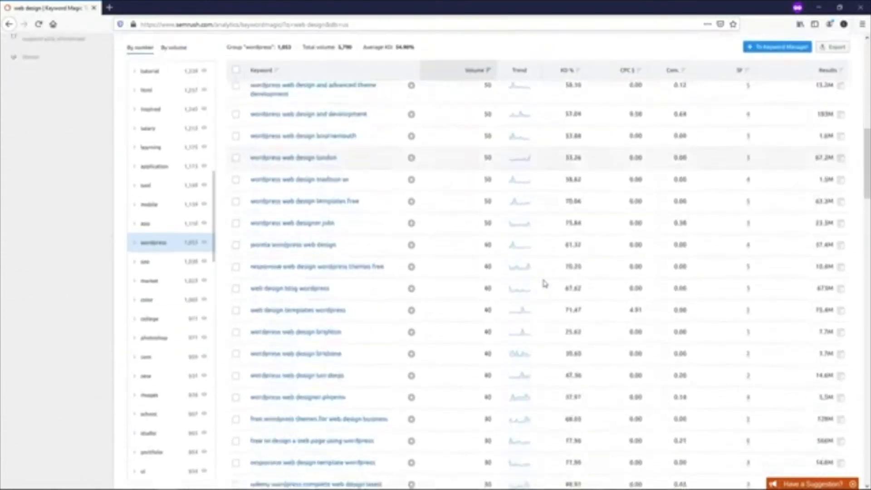
pyautogui.scroll(-3)
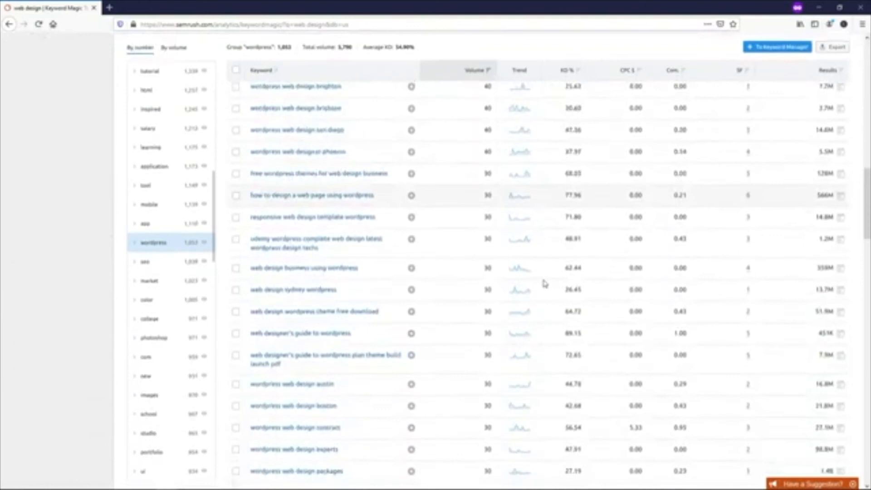
pyautogui.scroll(-3)
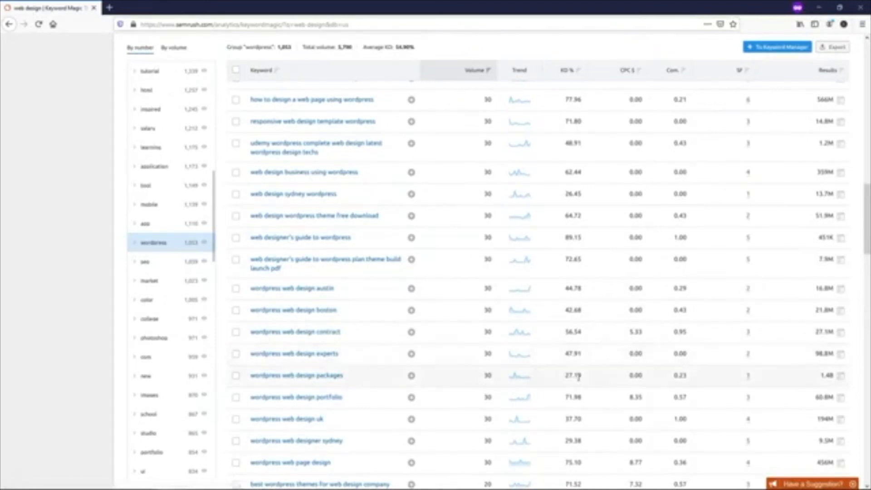
pyautogui.moveTo(487, 380)
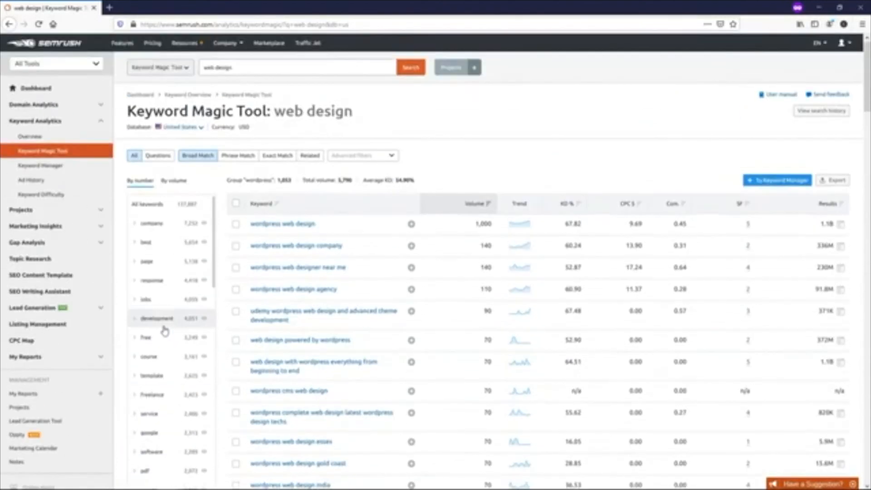
pyautogui.moveTo(464, 175)
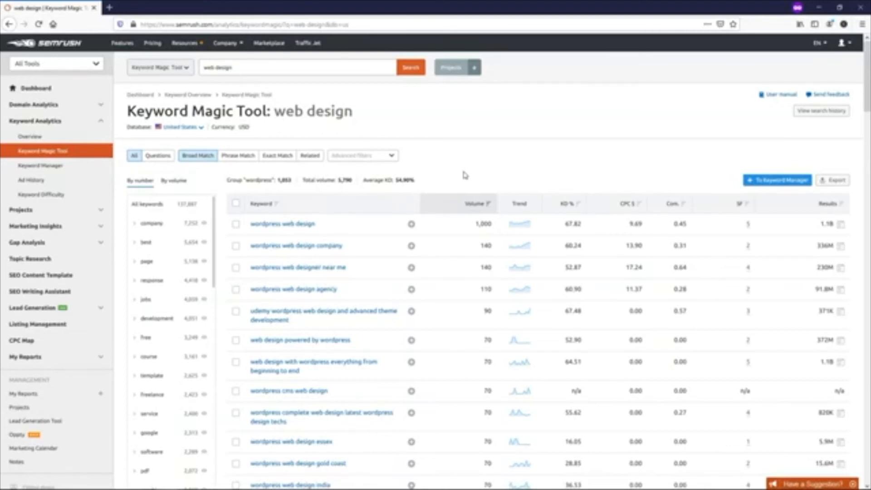
pyautogui.moveTo(561, 173)
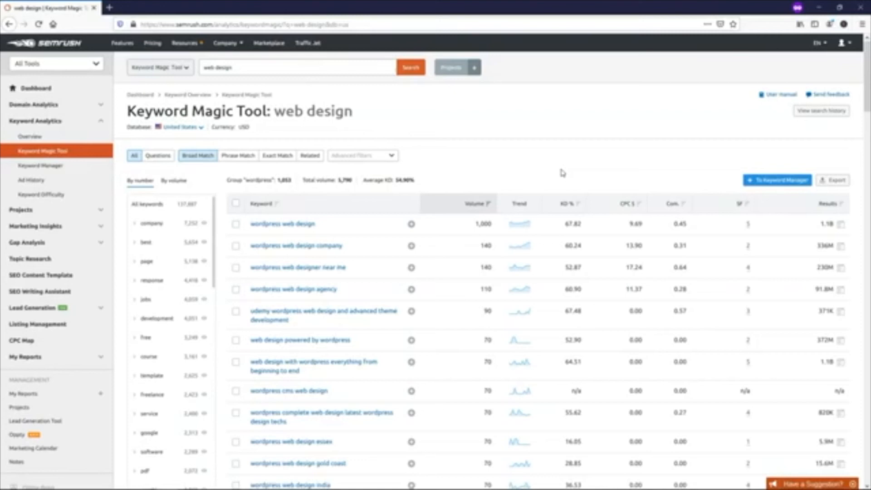
pyautogui.moveTo(567, 177)
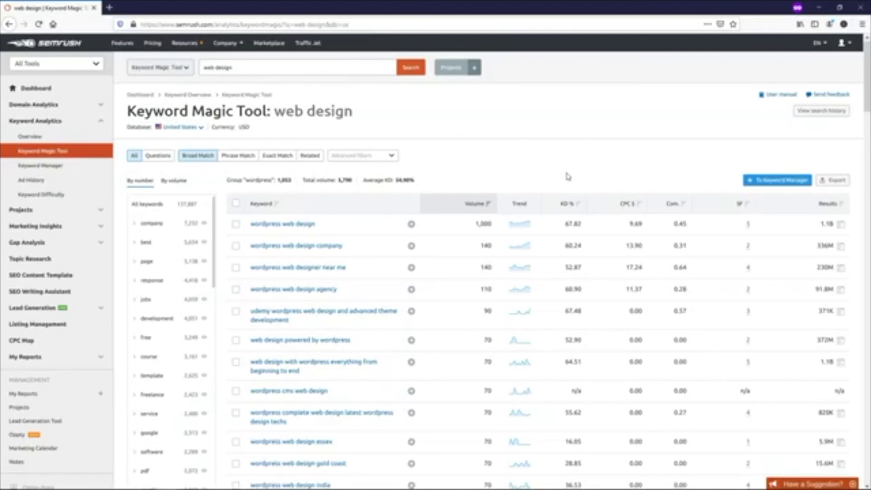
pyautogui.moveTo(539, 183)
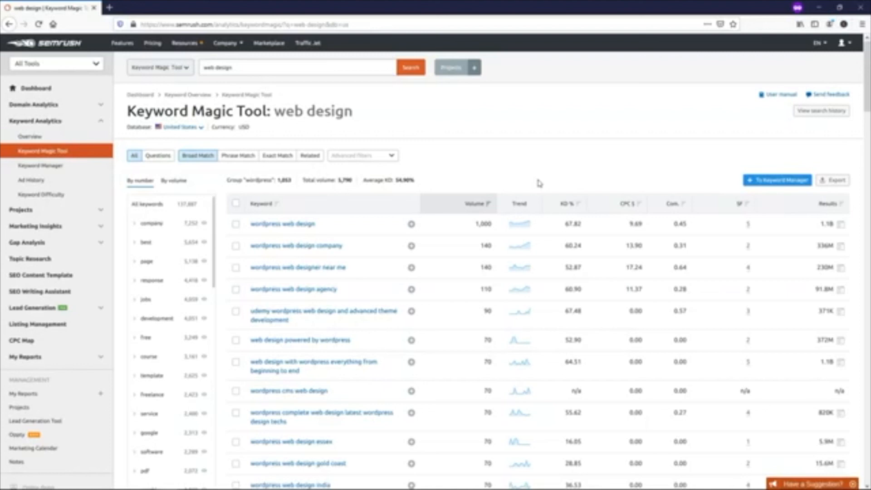
pyautogui.moveTo(61, 329)
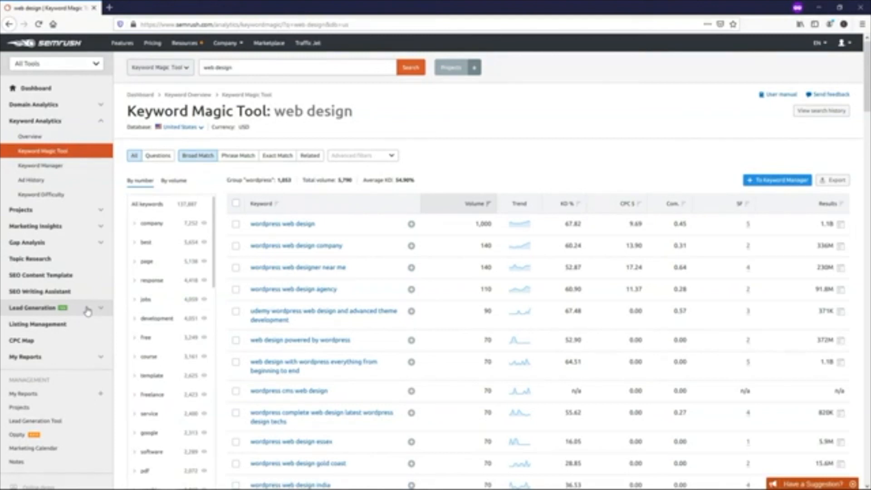
pyautogui.moveTo(58, 162)
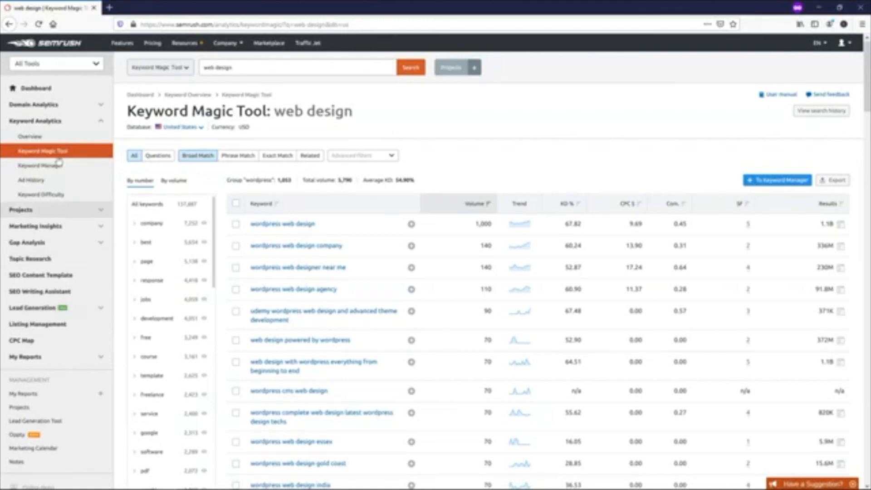